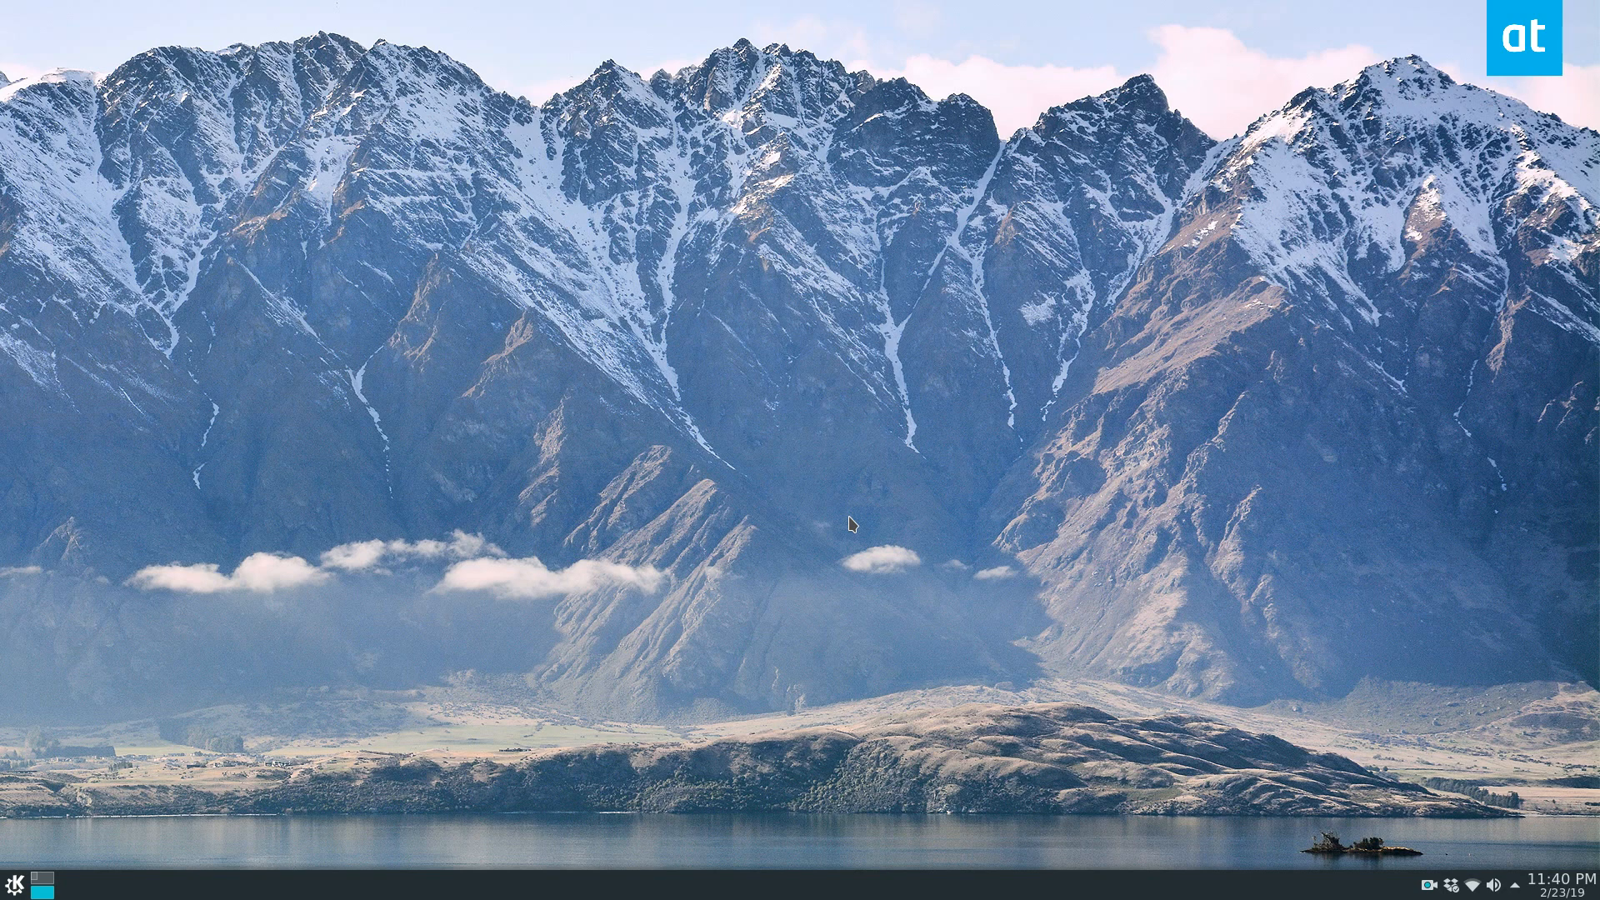
mouse_move(527, 86)
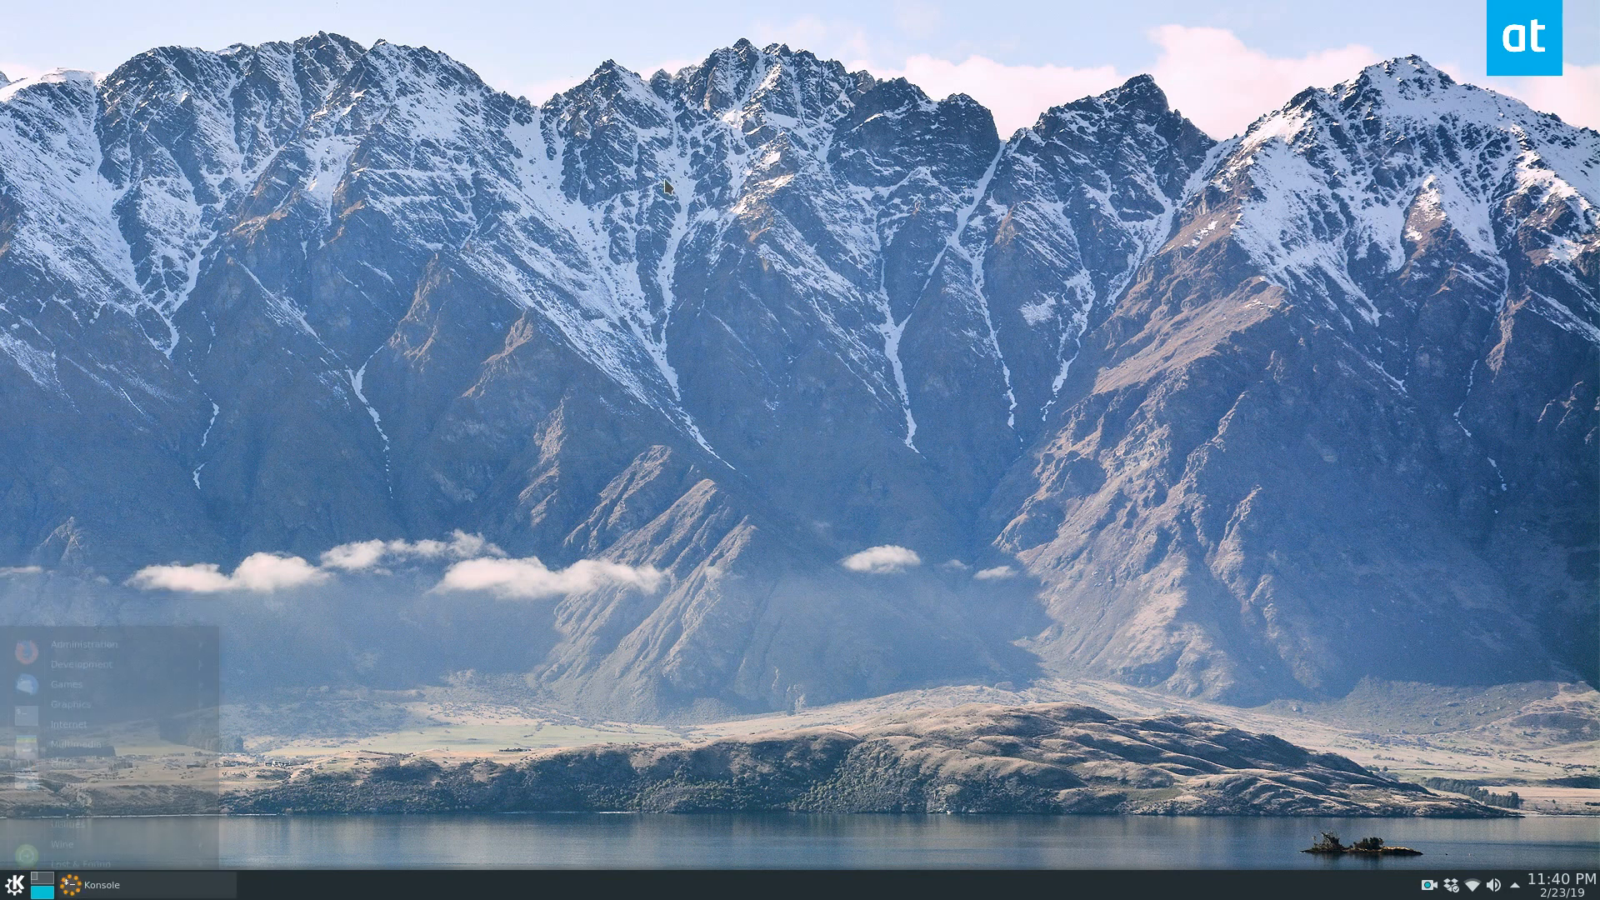
Step: Launch Konsole from the application launcher's System category
click(113, 886)
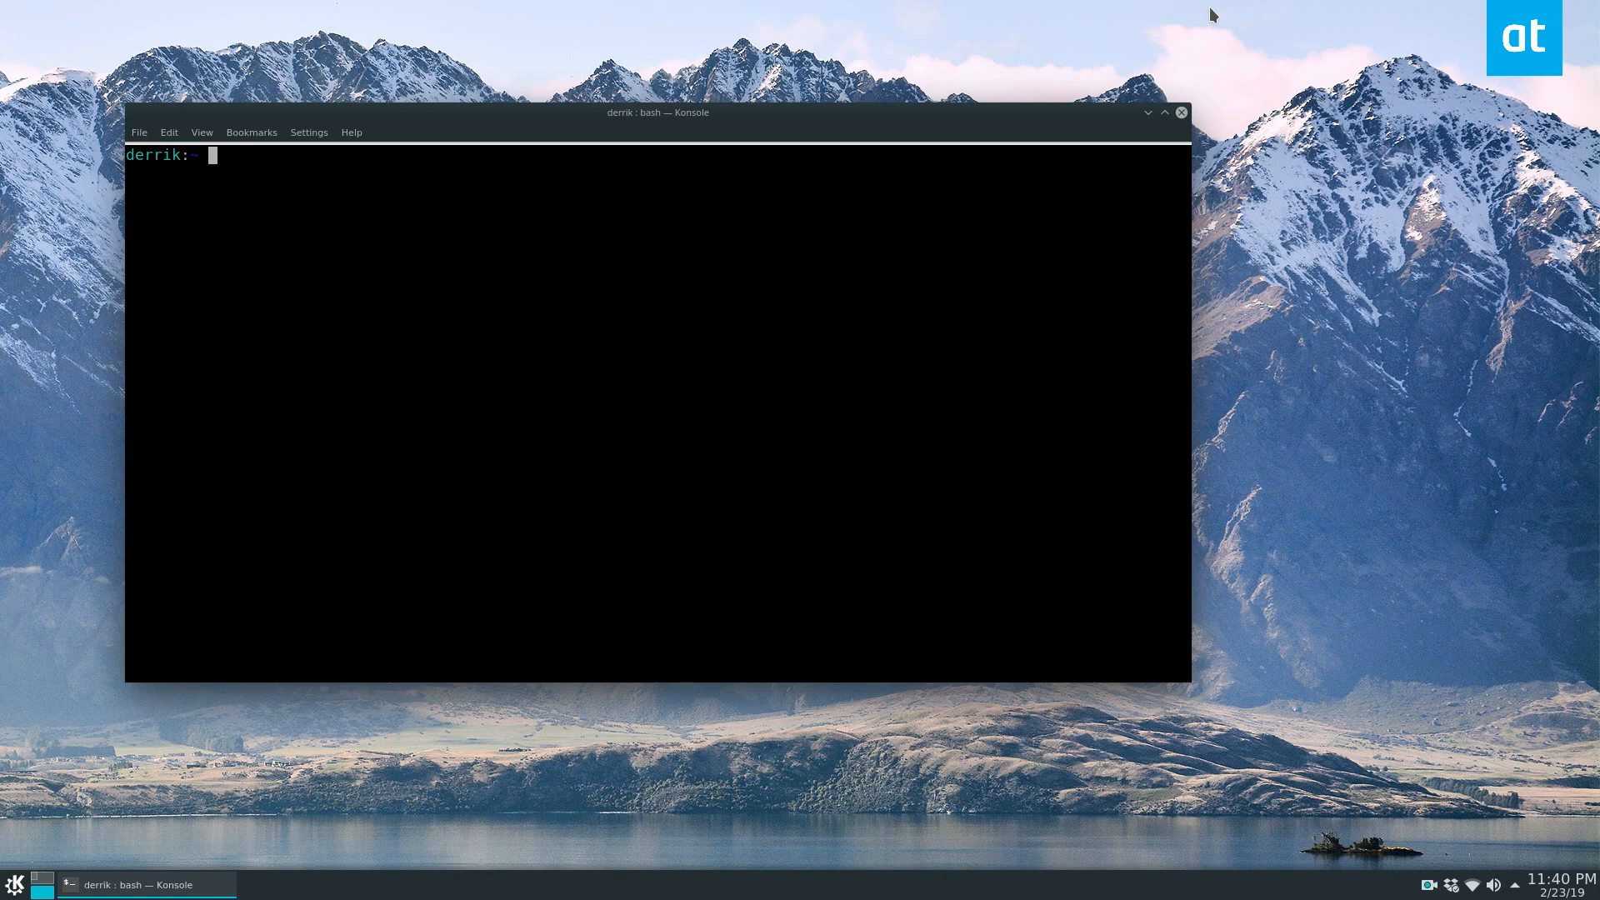
Step: Switch to the root user with su and the root password
text(su -)
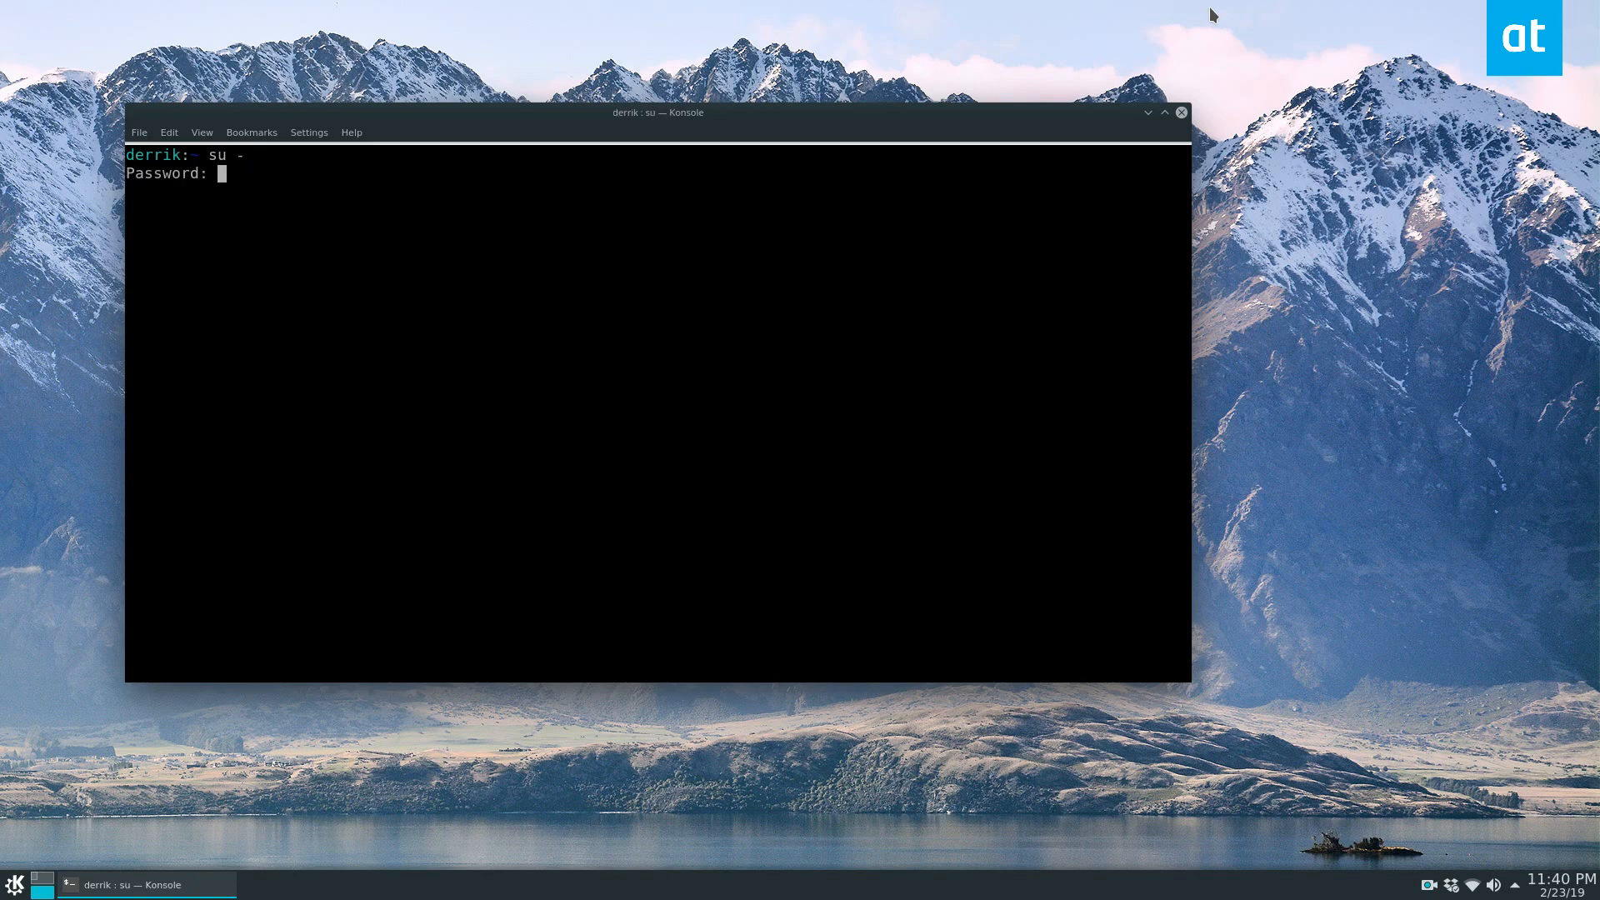
key(Return)
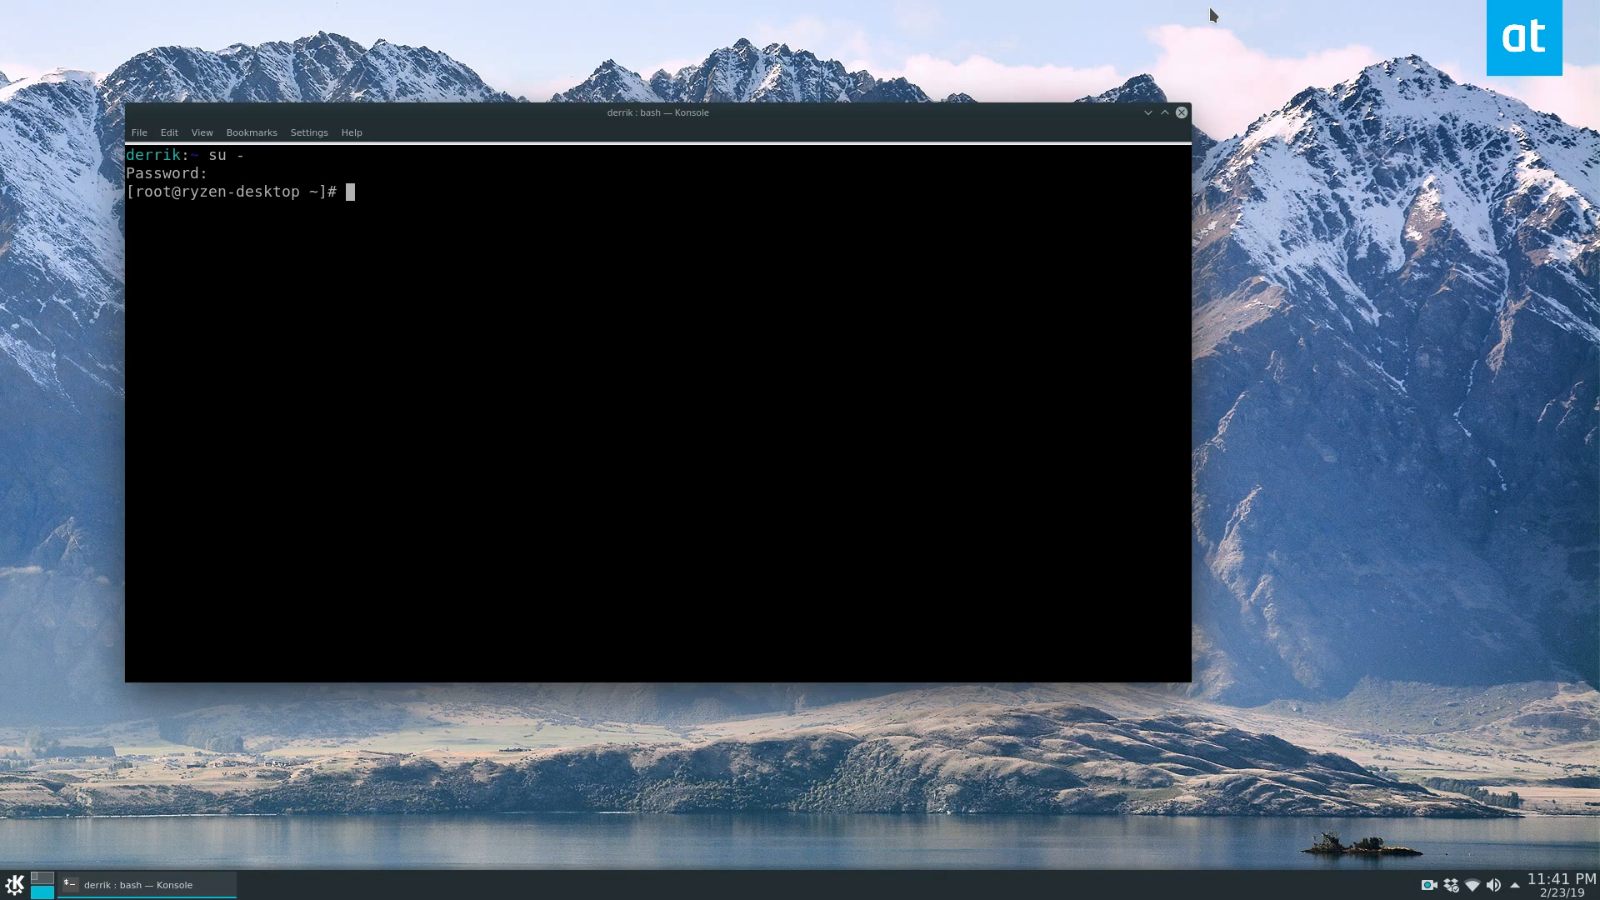
Step: Enter the gparted command in the root shell
text(gparted)
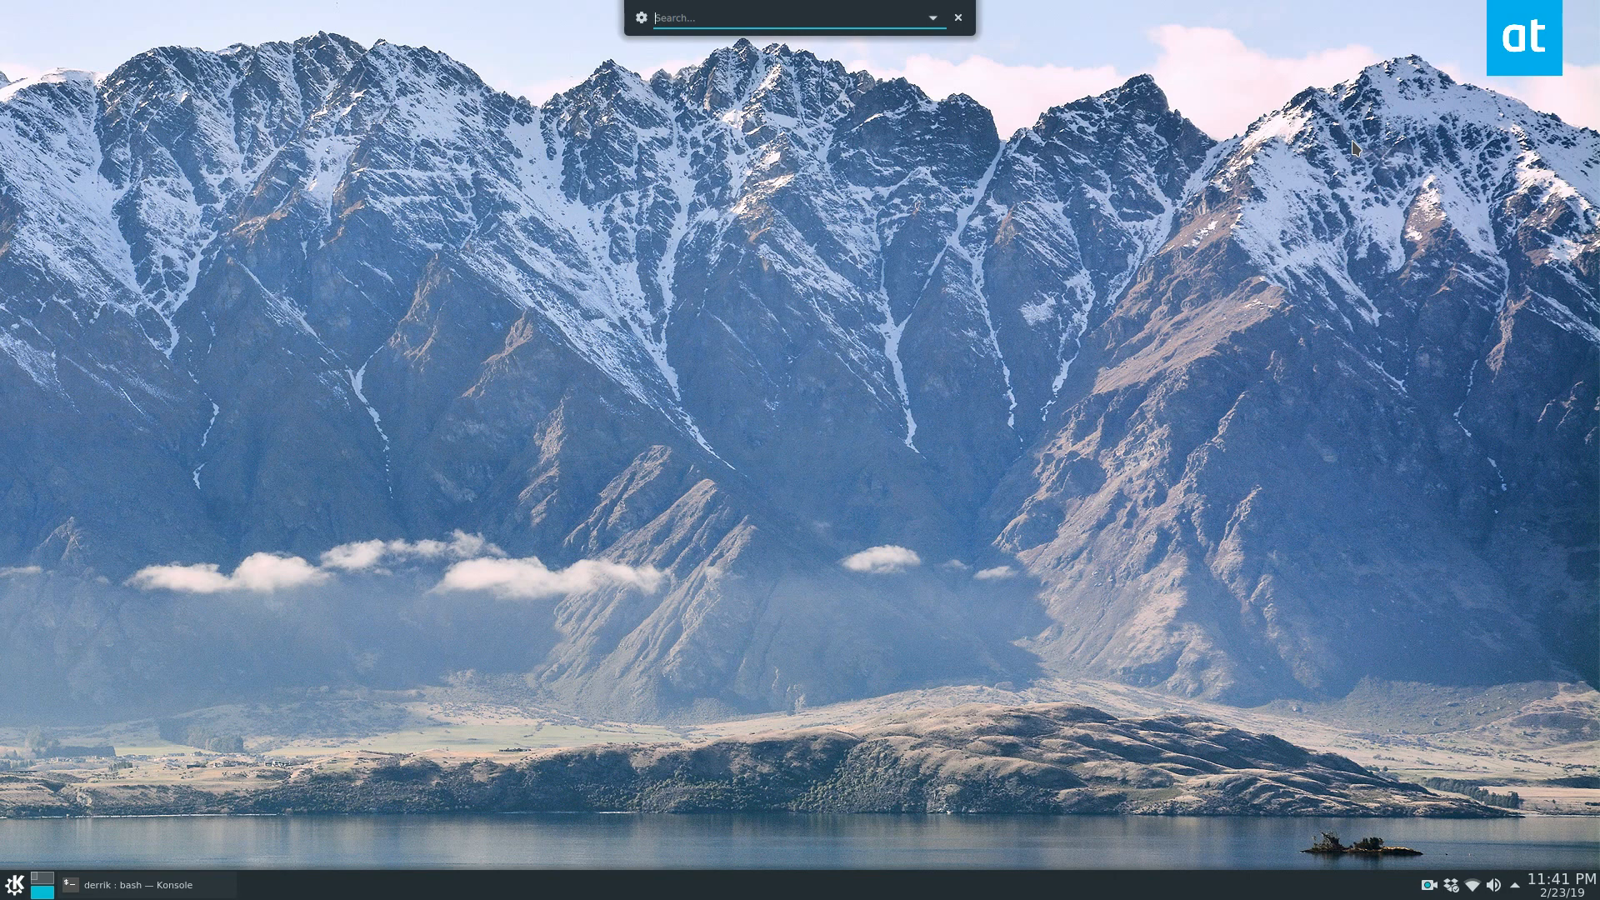
Step: Launch pkexec gparted from KRunner and confirm the root password
text(pkexec dolp)
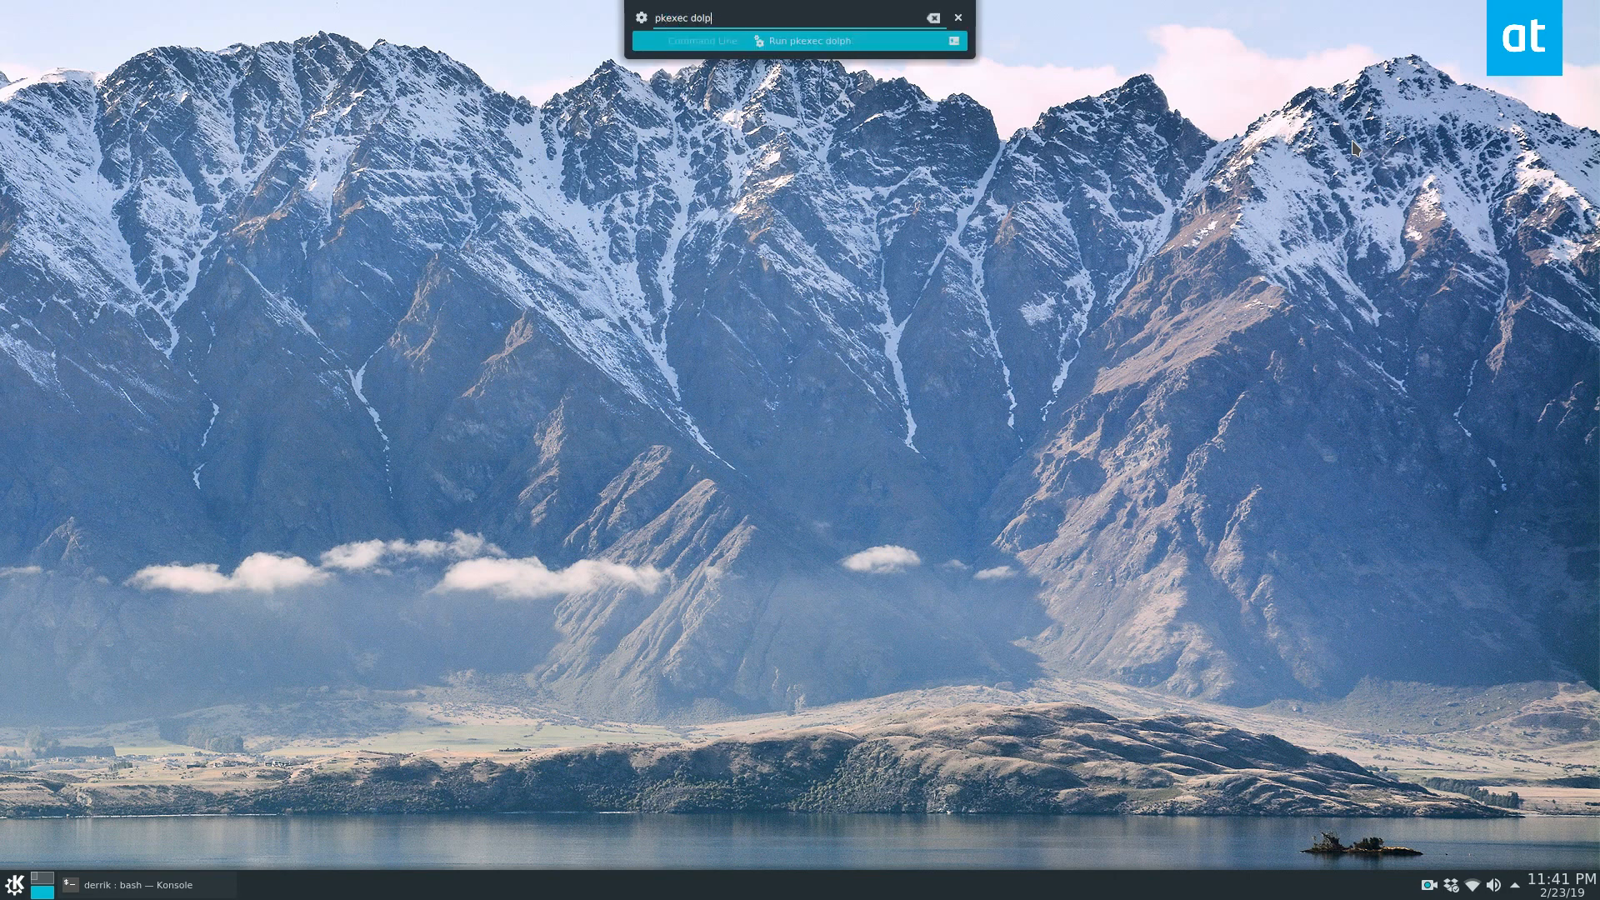
text(gparted)
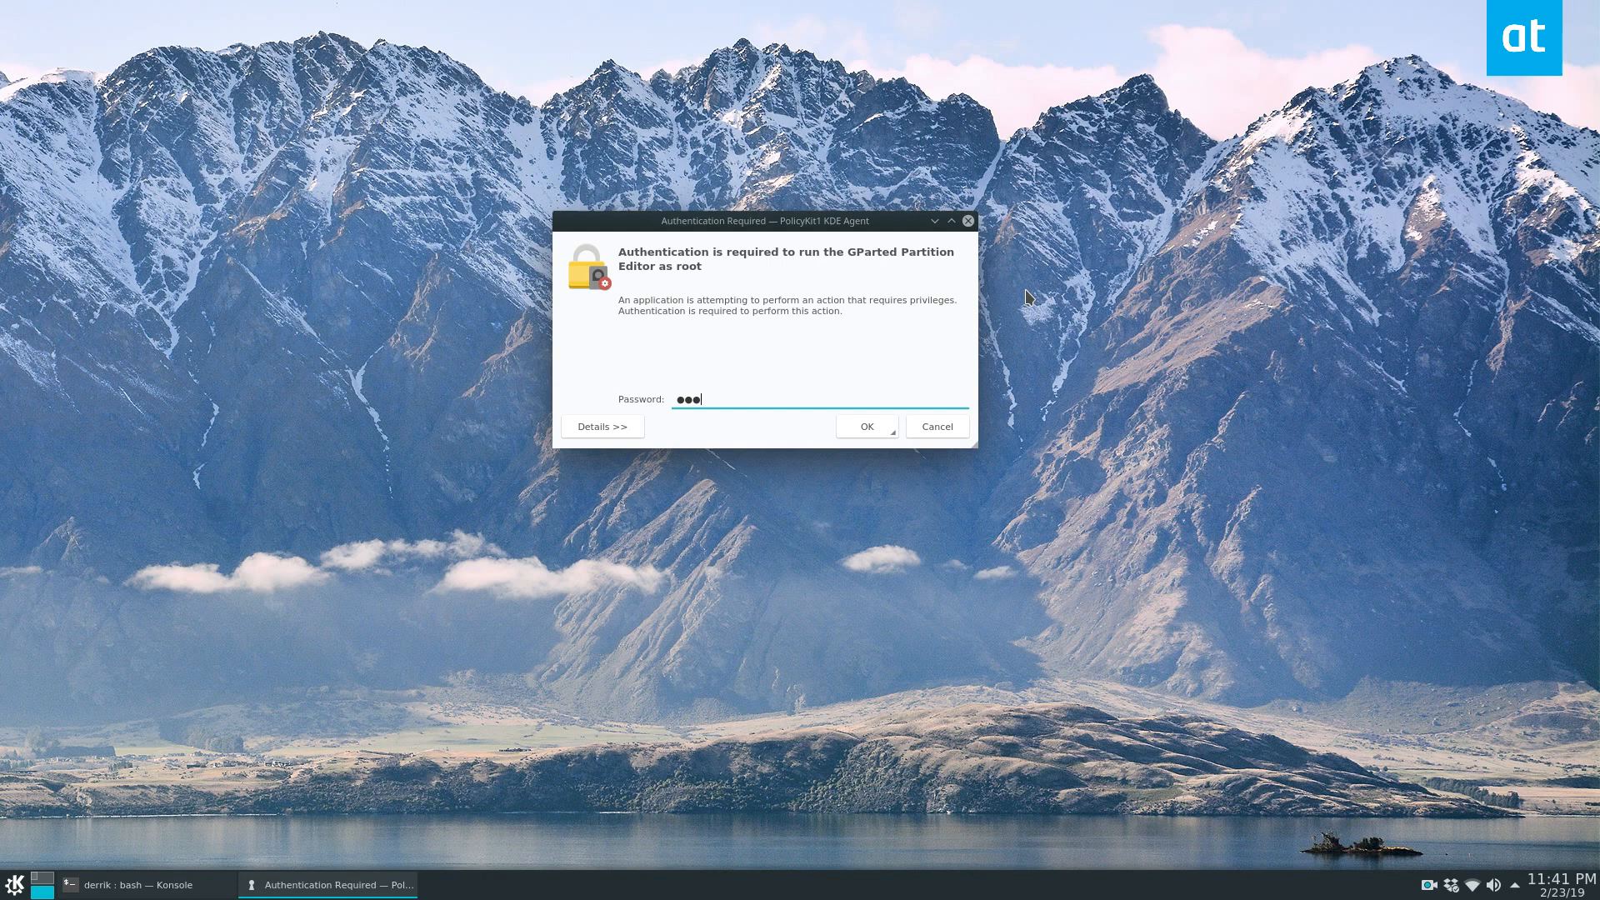
click(865, 426)
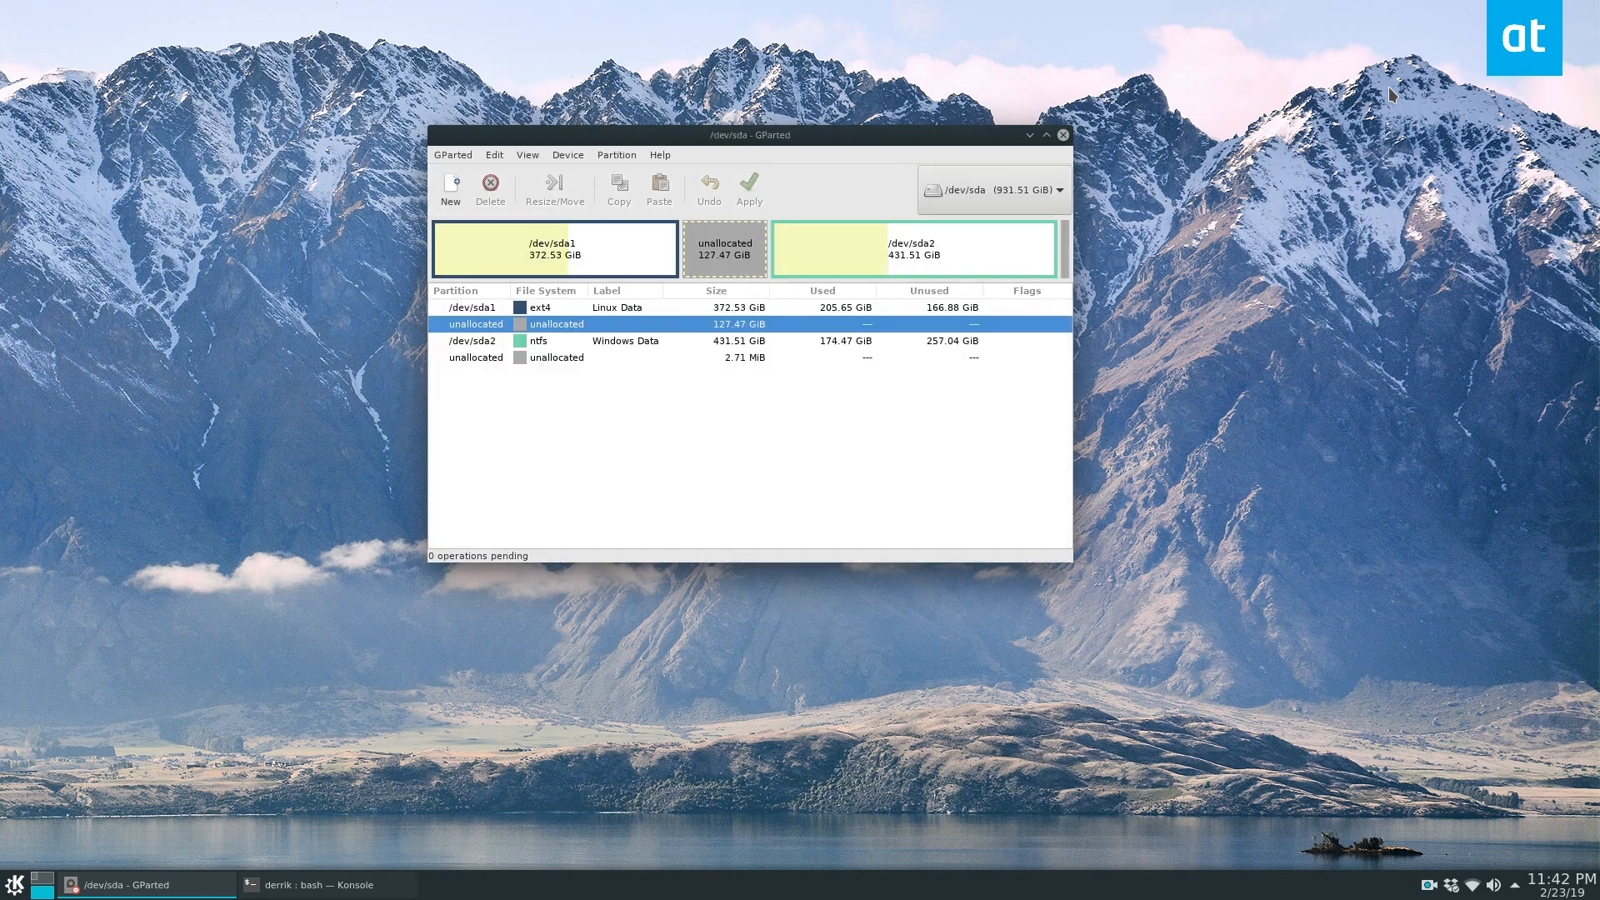
mouse_move(1103, 73)
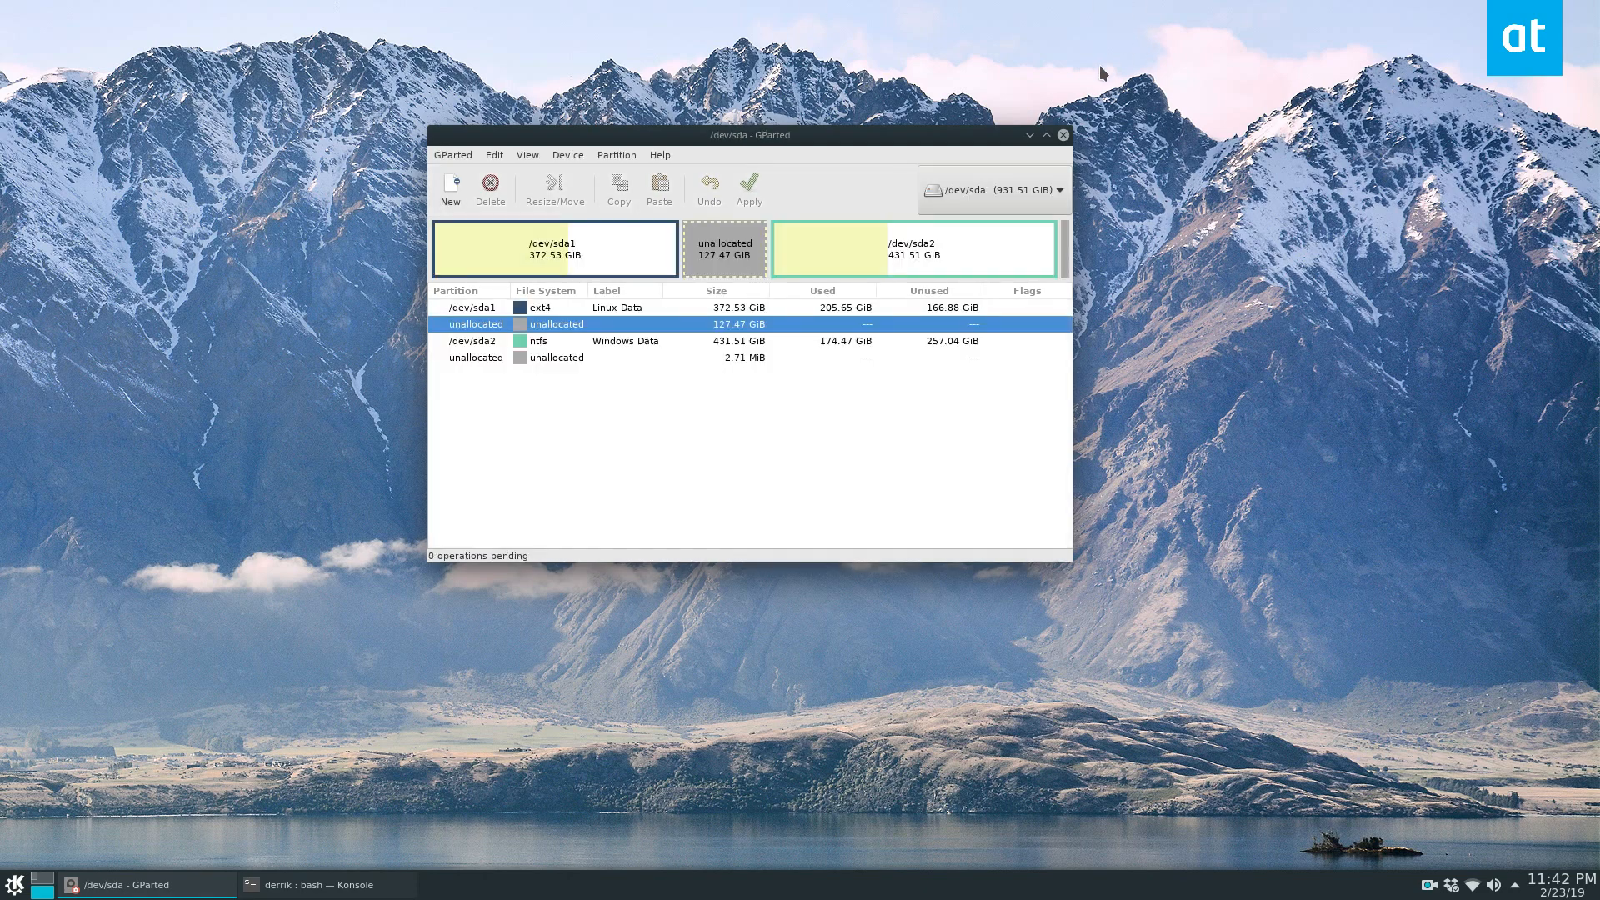
Step: Minimise GParted, restore it from the taskbar, then minimise it again
click(1045, 135)
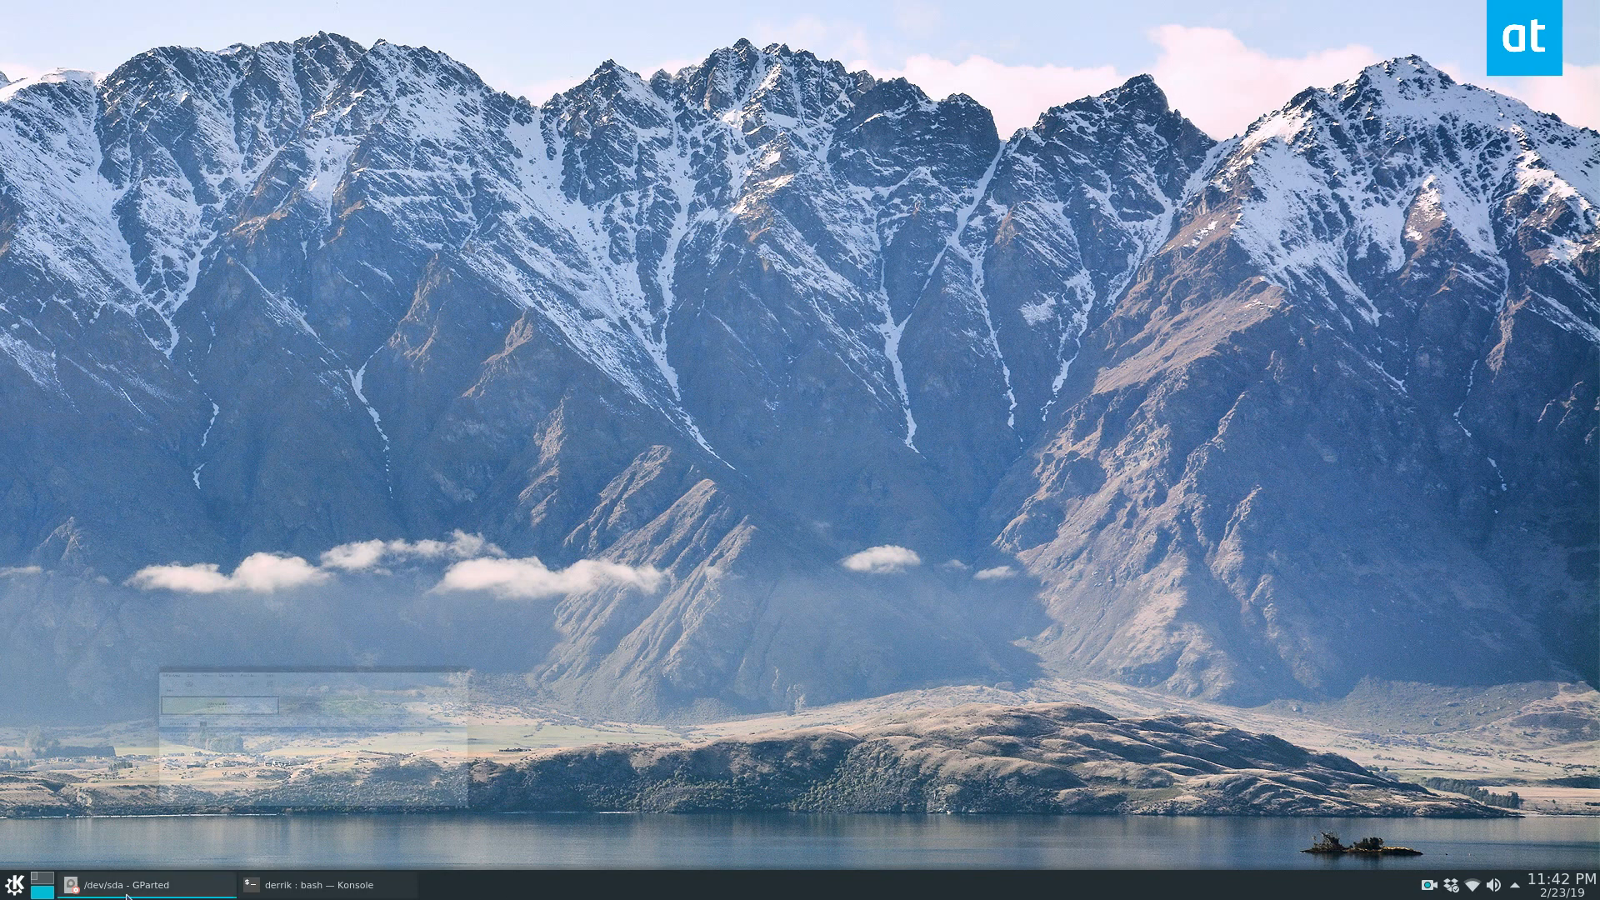
click(114, 884)
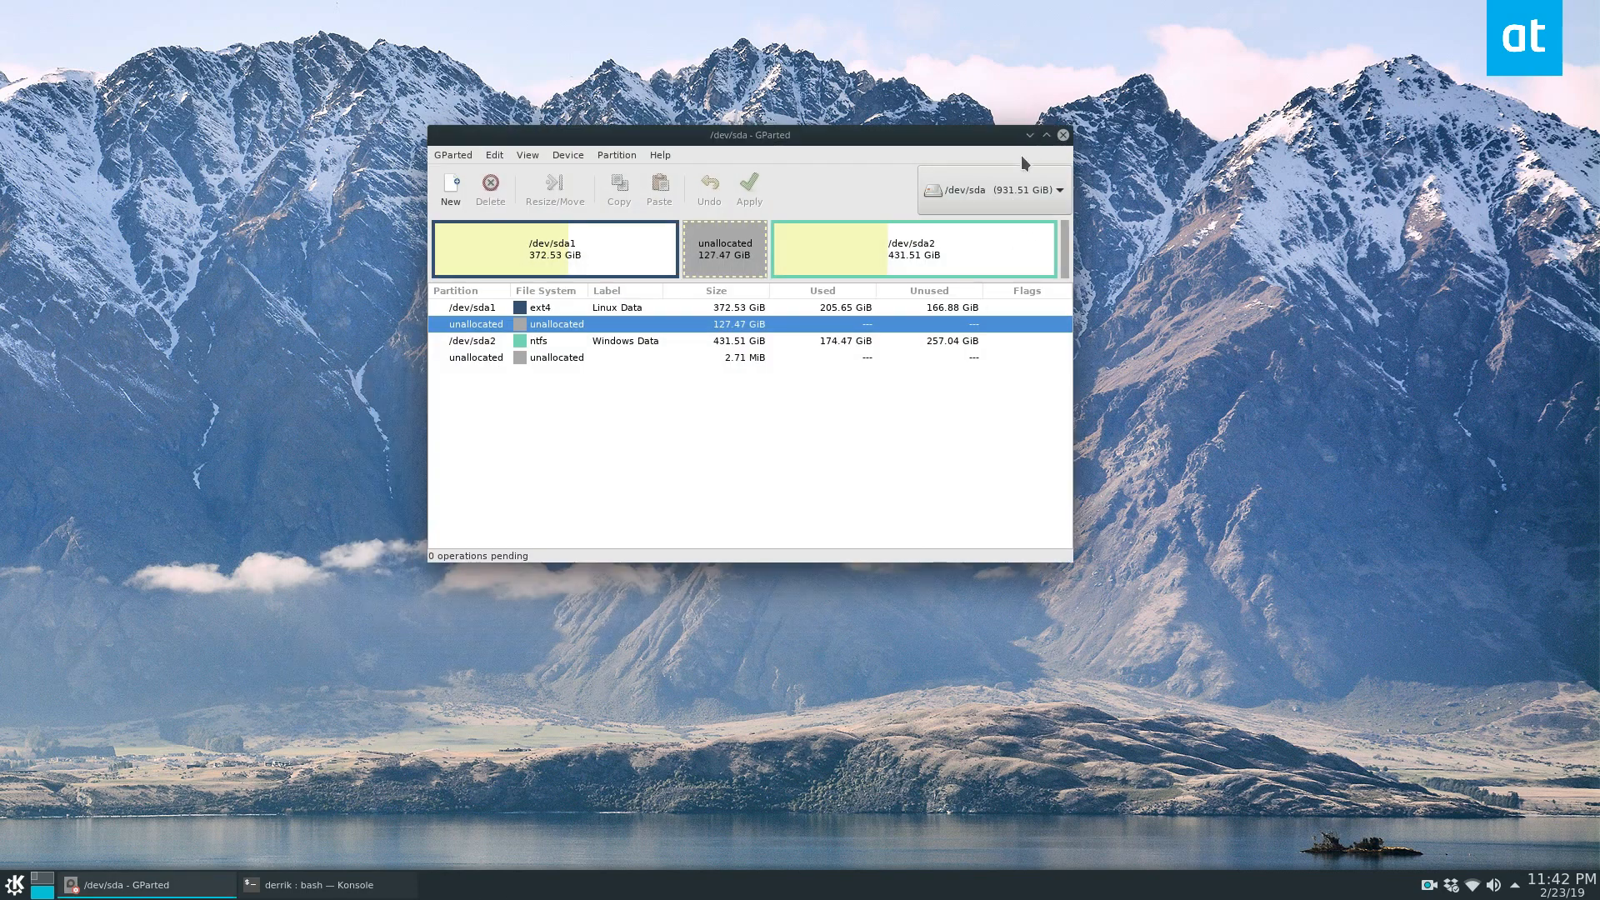
click(1063, 135)
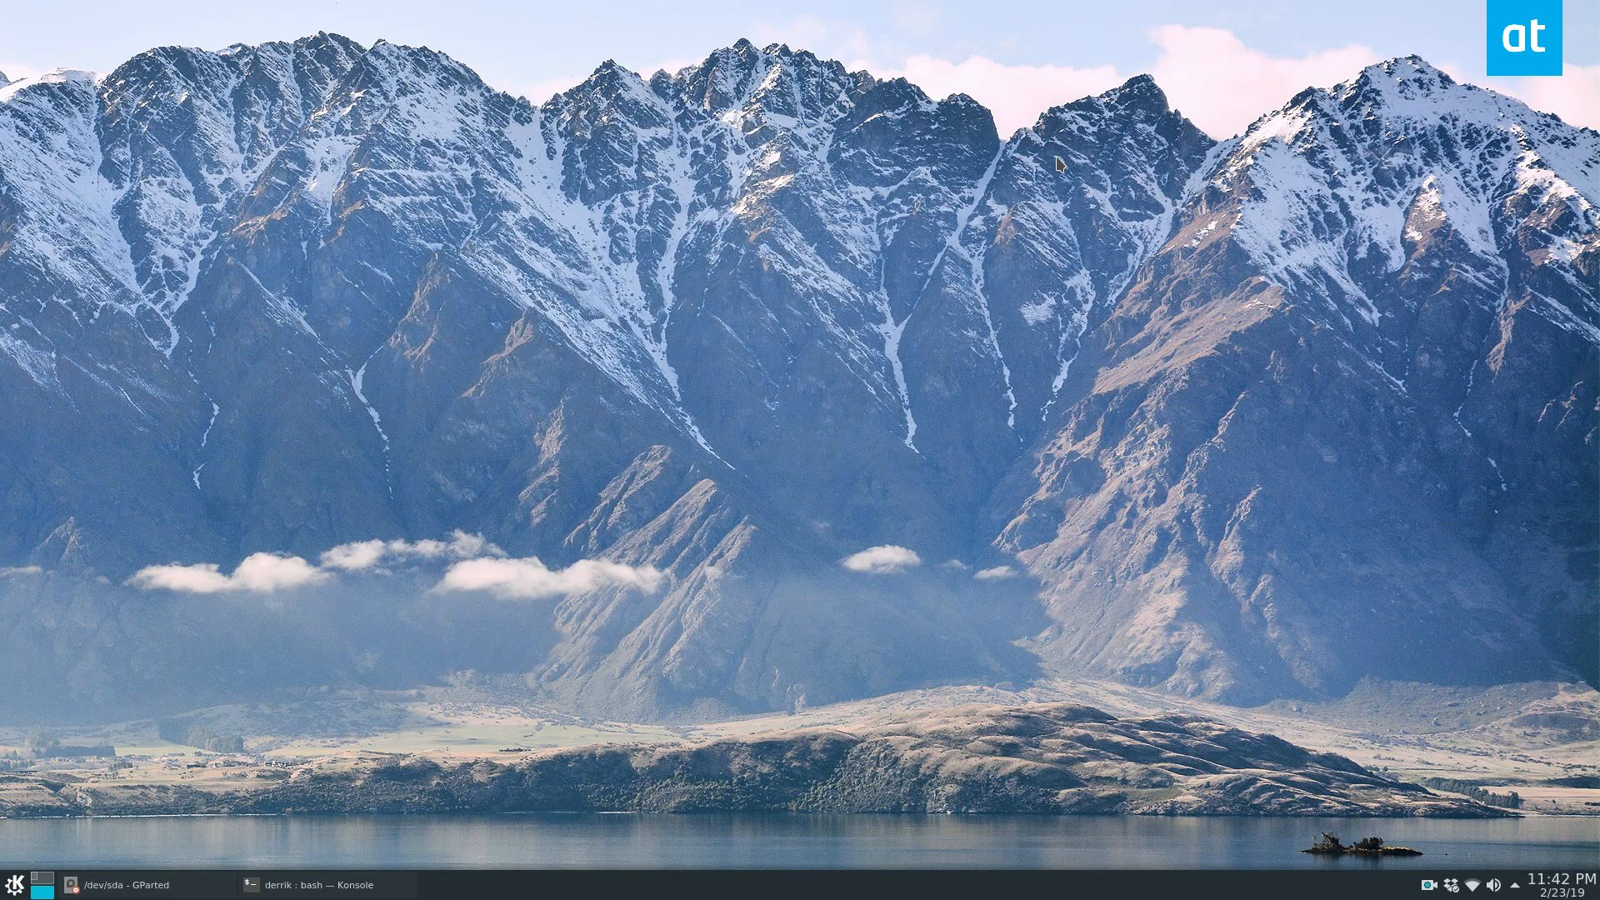